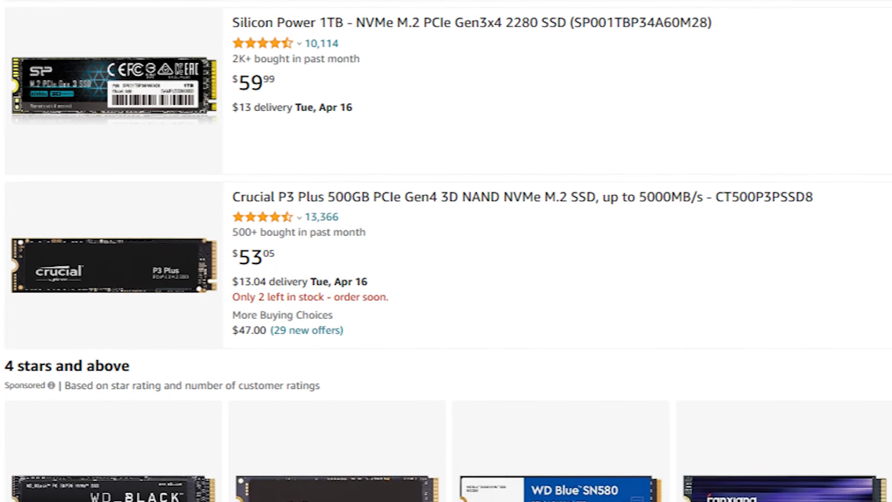
# - Scroll the Amazon NVMe SSD results past the Crucial P3 Plus down to the 4-star picks
pyautogui.scroll(-3)
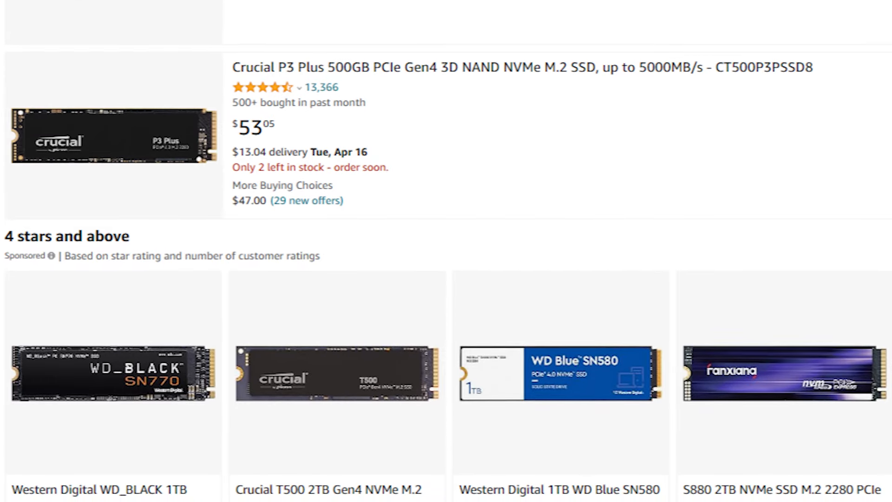
pyautogui.scroll(-3)
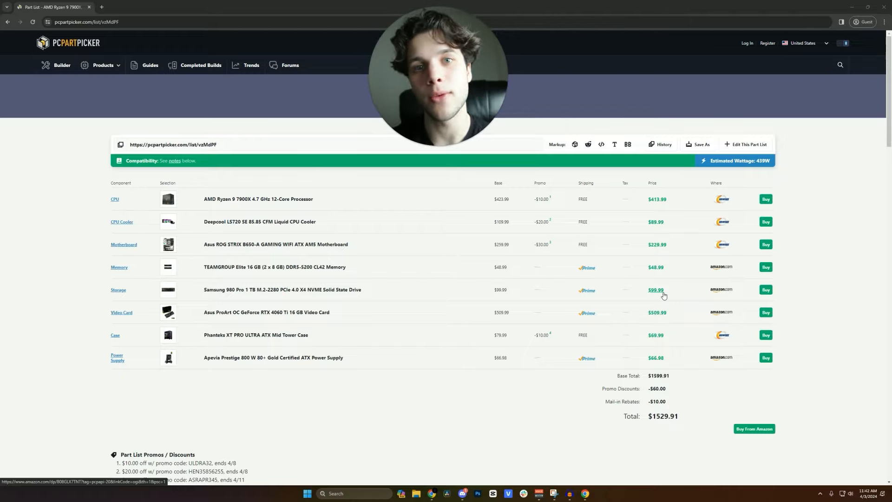
pyautogui.click(167, 335)
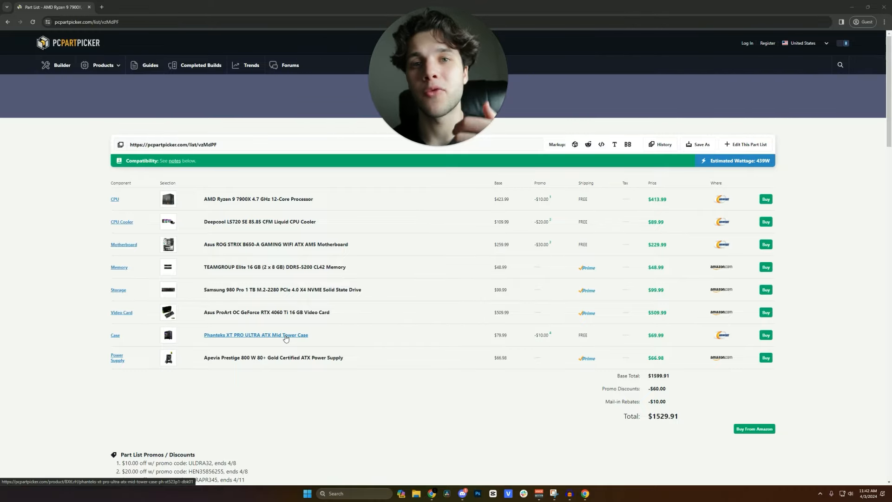
pyautogui.click(255, 335)
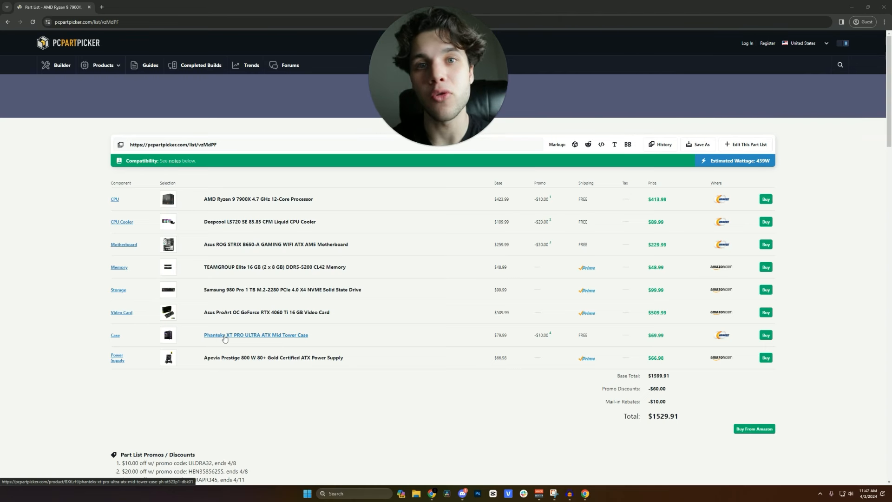
pyautogui.moveTo(256, 405)
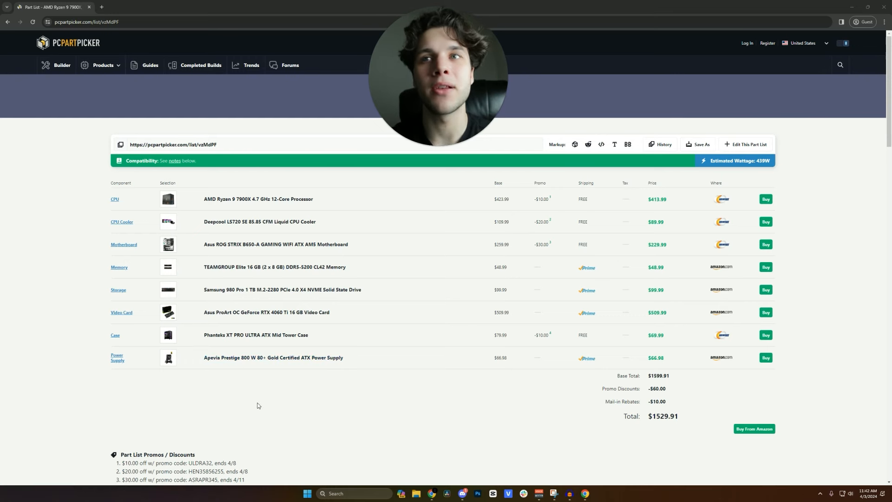
pyautogui.moveTo(223, 369)
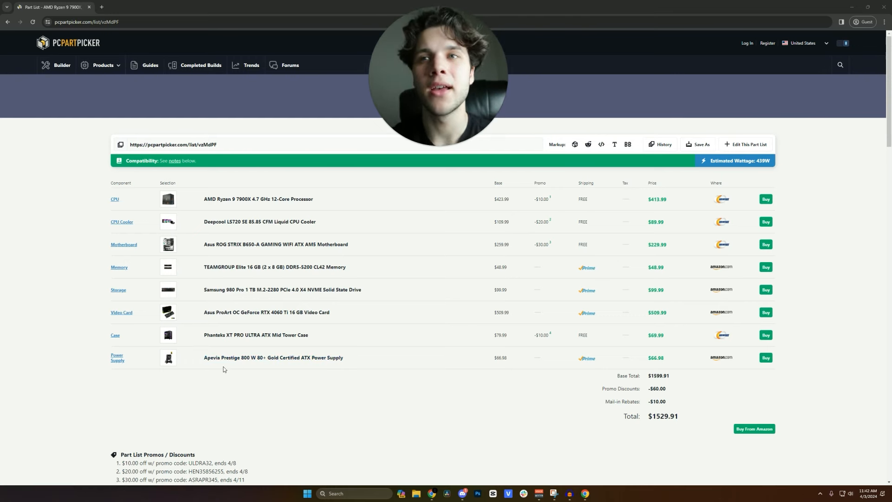
pyautogui.click(765, 357)
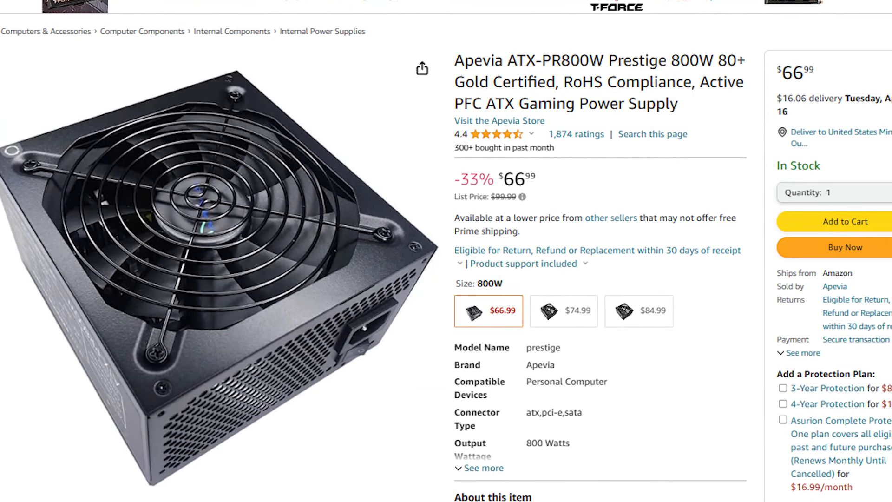
pyautogui.click(51, 7)
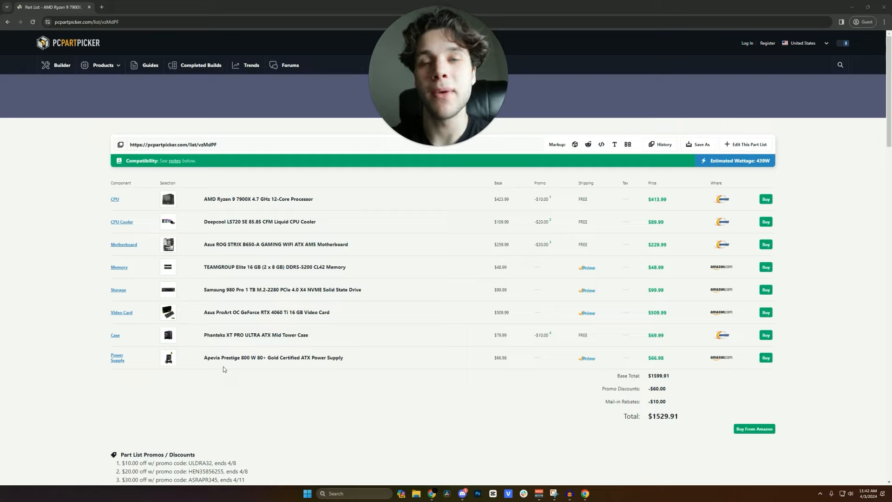
pyautogui.moveTo(237, 205)
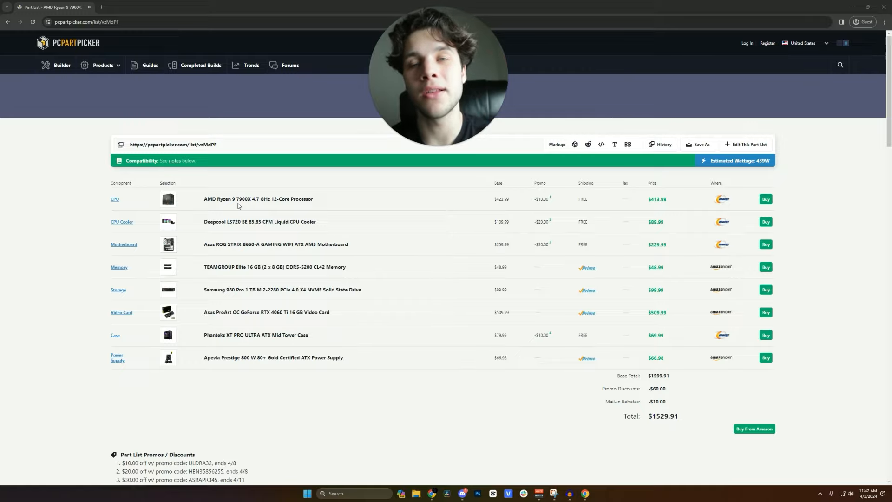
pyautogui.moveTo(203, 362)
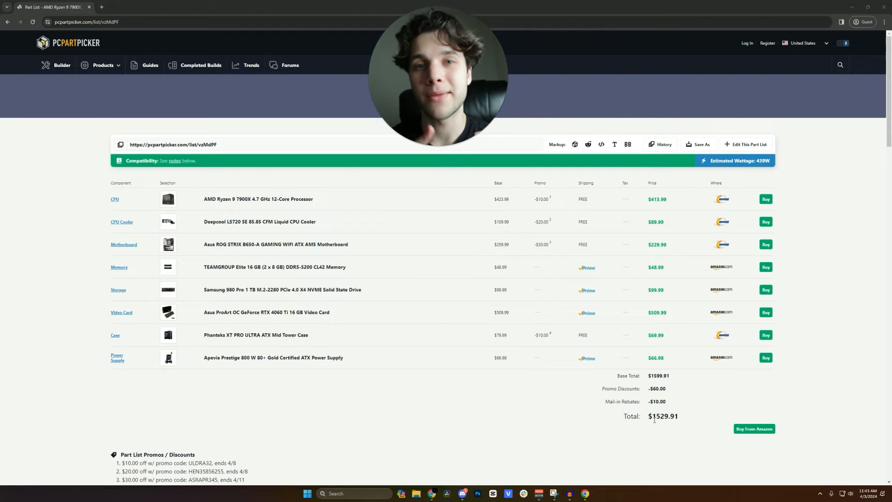
# - Switch to the Ryzen 5 7600 list and bring up the Asus TUF RTX 4070 Ti SUPER card
pyautogui.click(136, 7)
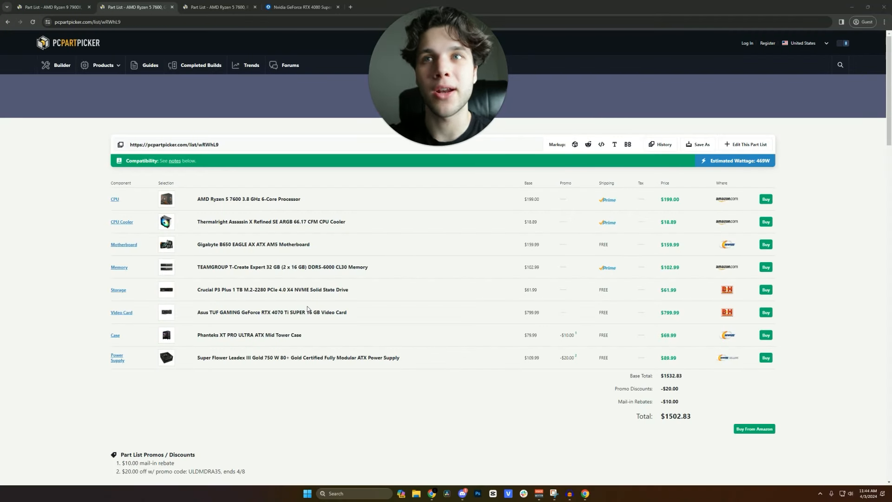
pyautogui.click(166, 312)
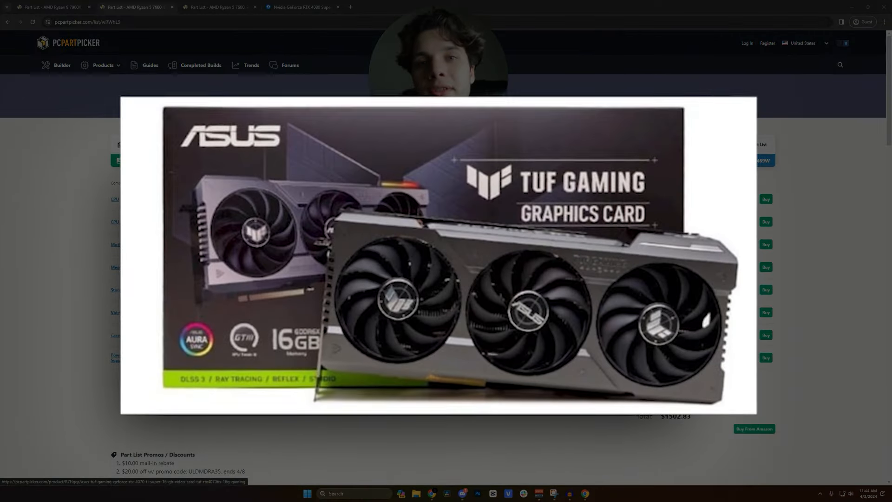
pyautogui.click(302, 7)
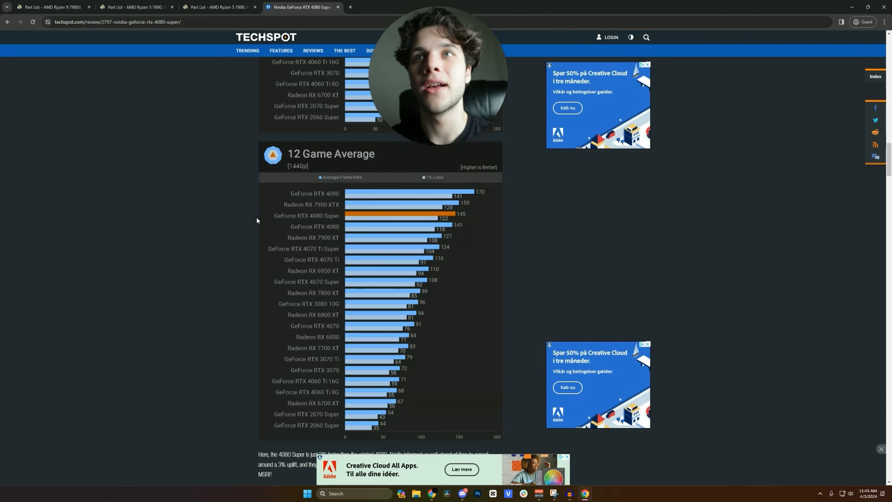
pyautogui.moveTo(449, 254)
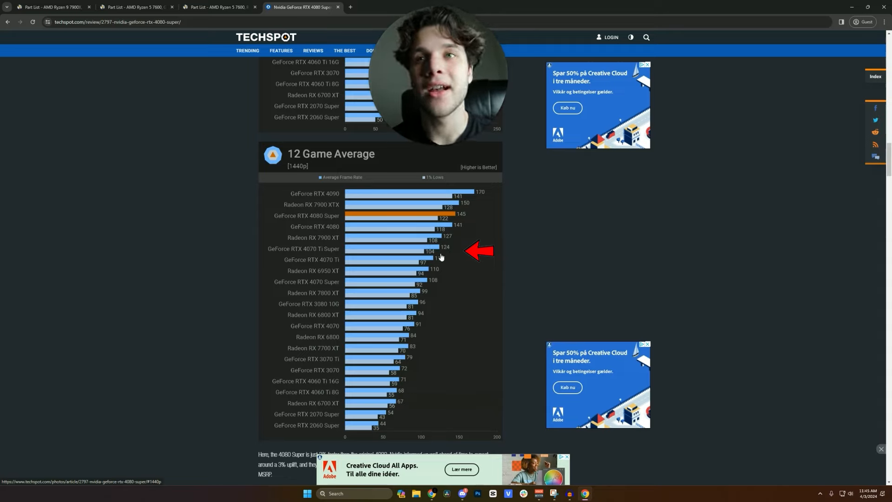
pyautogui.moveTo(338, 363)
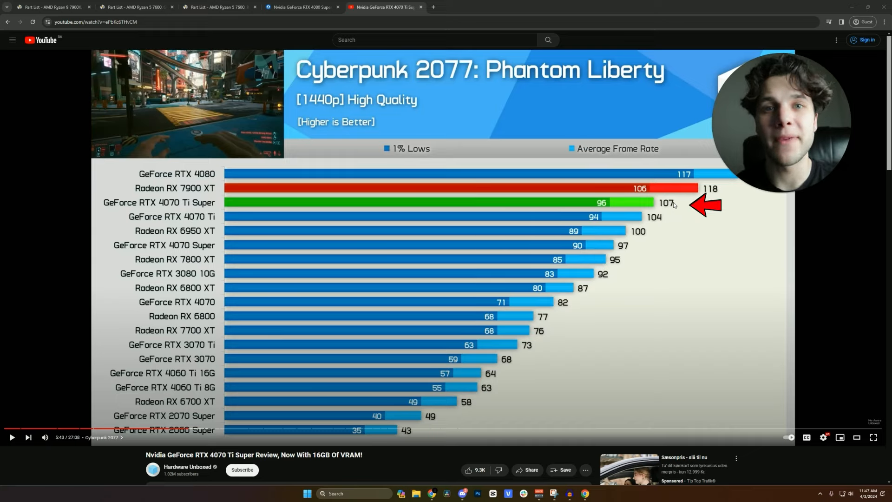
pyautogui.moveTo(245, 334)
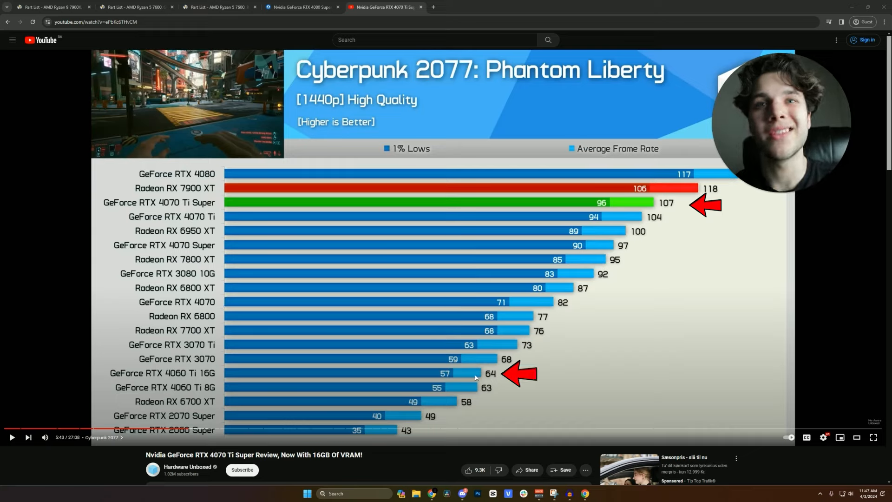
pyautogui.moveTo(435, 340)
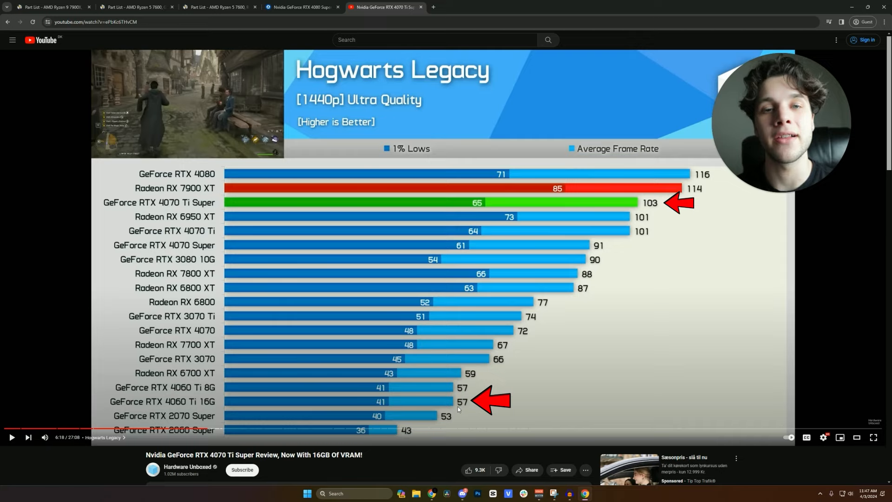
pyautogui.moveTo(639, 195)
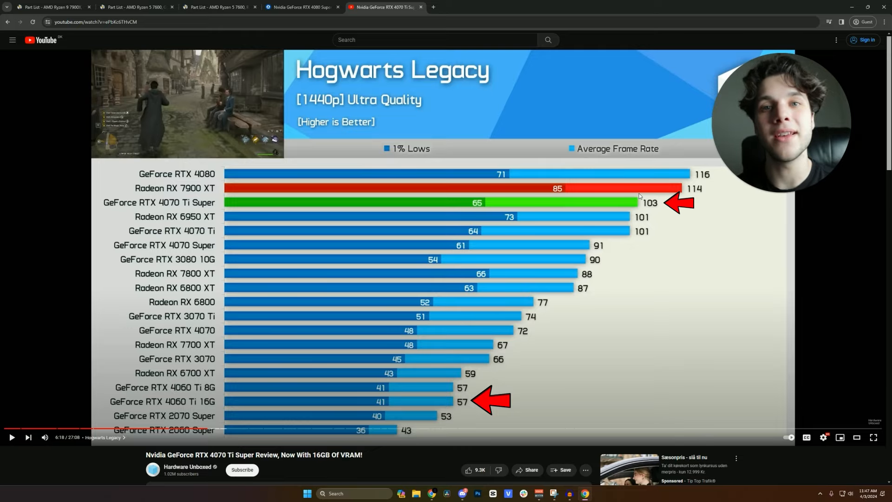
# - Return to the Ryzen 5 7600 part list after the Hogwarts Legacy 1440p chart
pyautogui.click(134, 7)
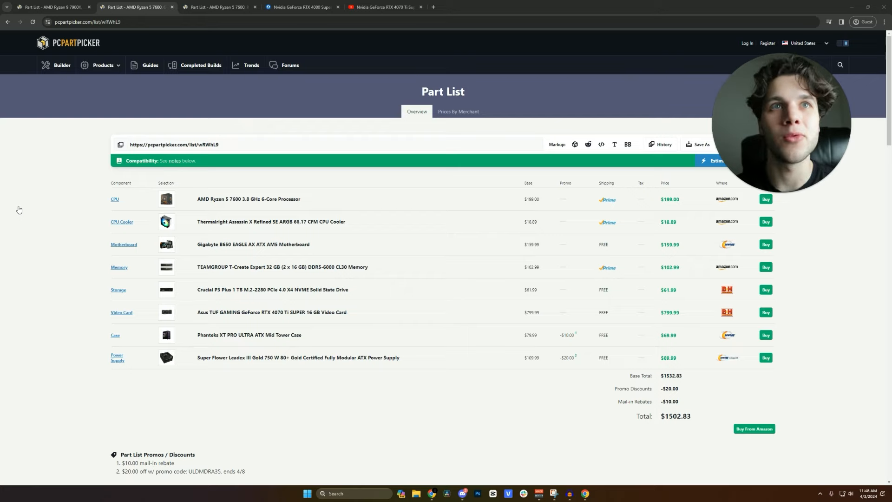
pyautogui.moveTo(226, 233)
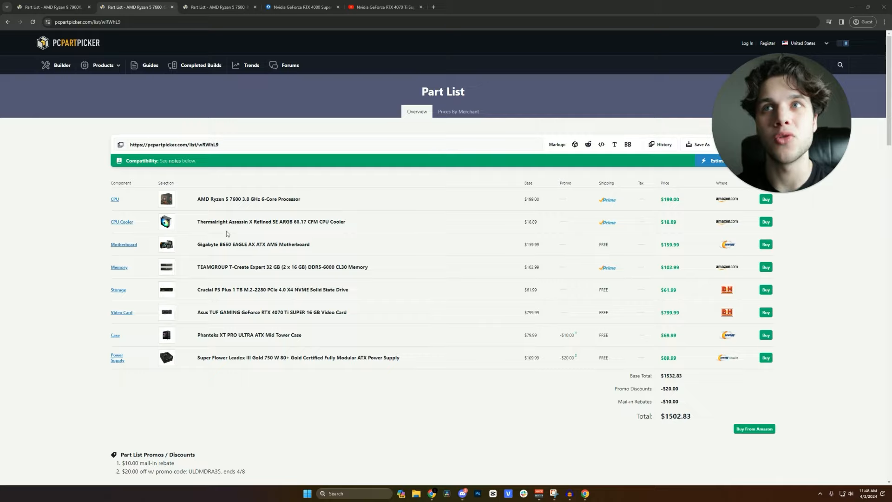
pyautogui.moveTo(253, 245)
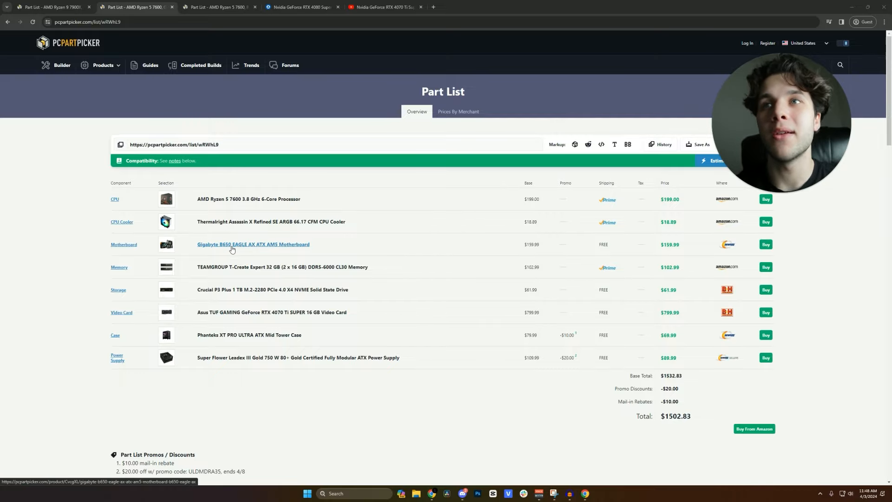
# - Check the Gigabyte B650 Eagle AX Newegg page and the Crucial P3 Plus Amazon listing
pyautogui.click(166, 244)
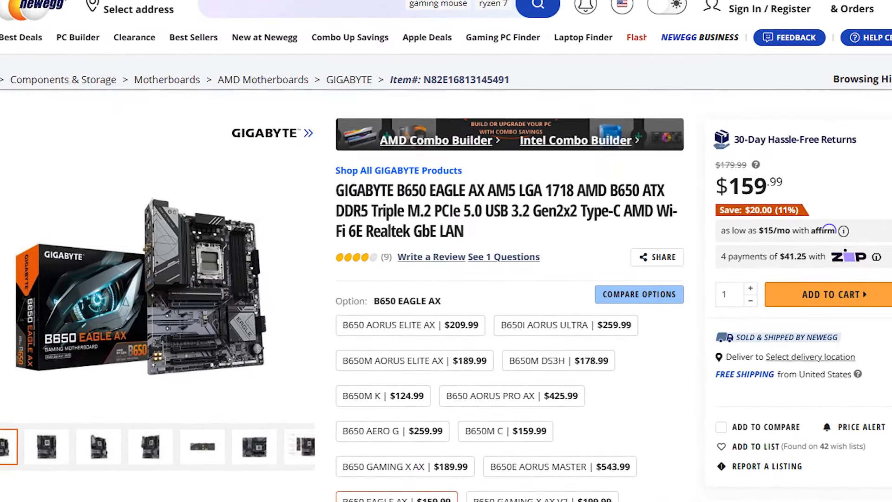
pyautogui.scroll(-3)
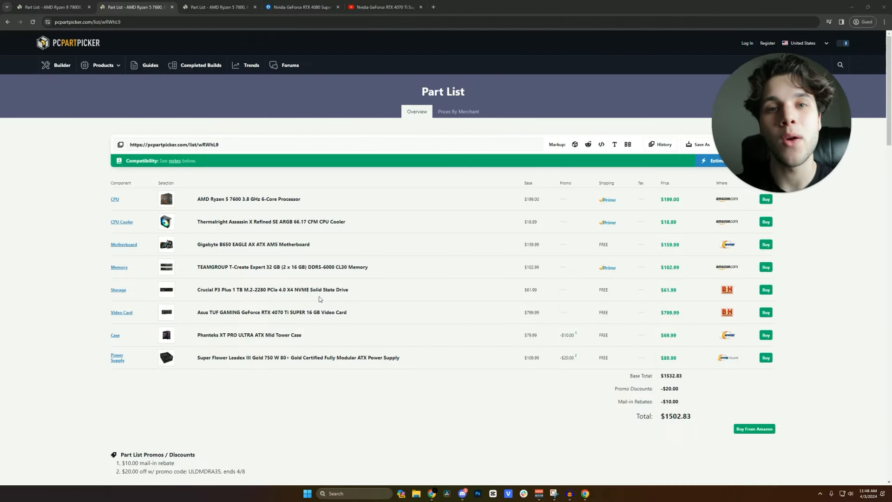
pyautogui.click(166, 290)
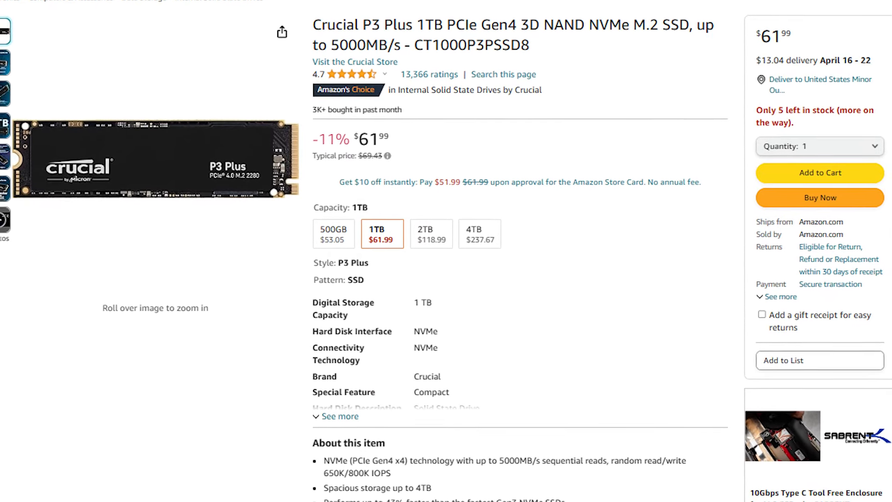
pyautogui.scroll(-3)
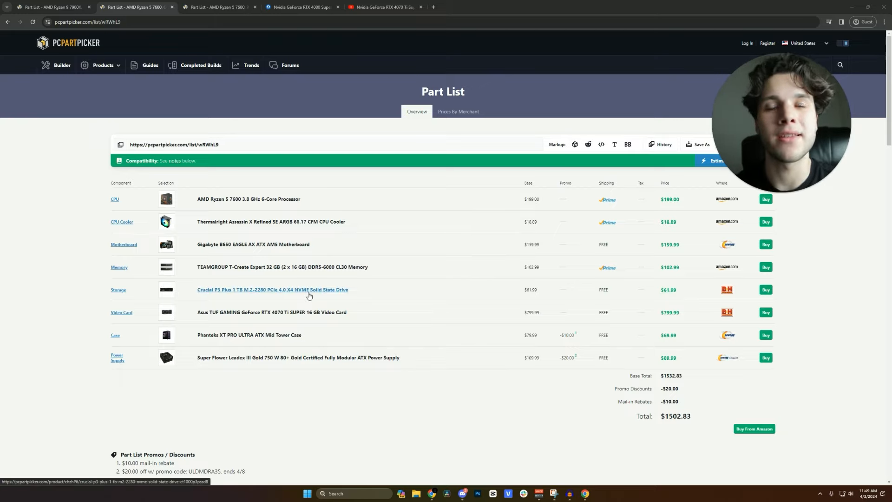
pyautogui.moveTo(674, 291)
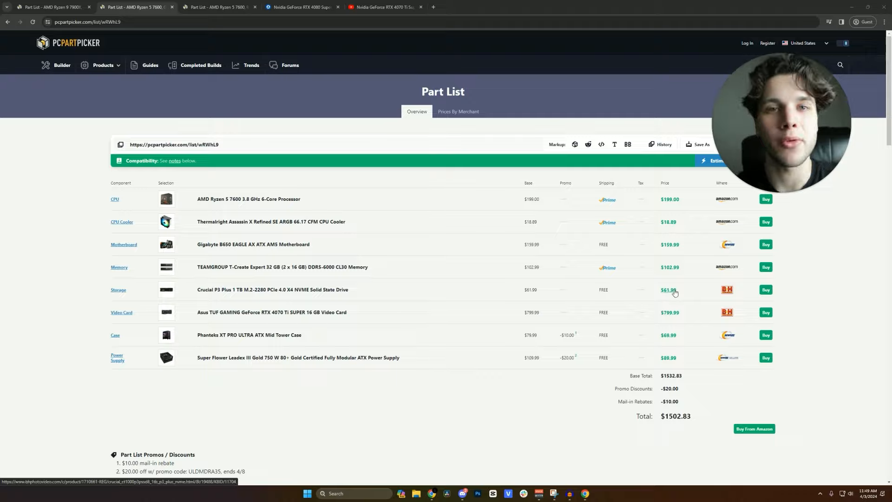
pyautogui.moveTo(347, 350)
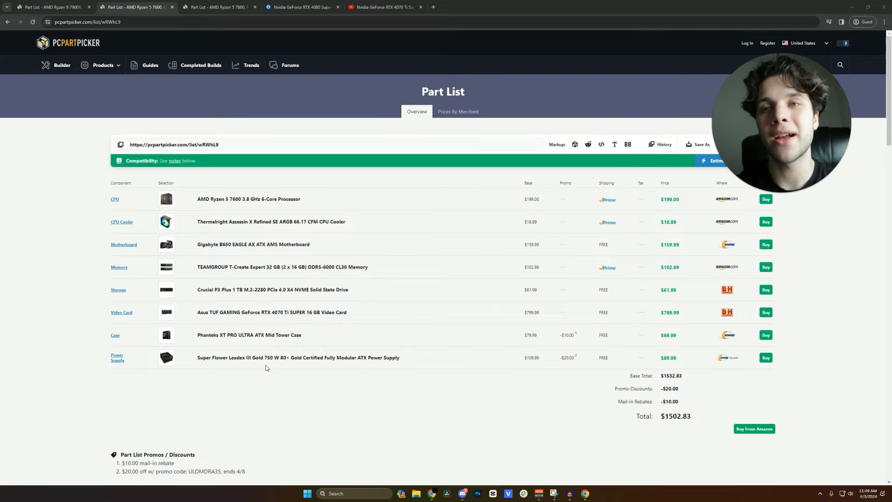
# - Switch to the cheaper $1080.67 part list
pyautogui.click(167, 357)
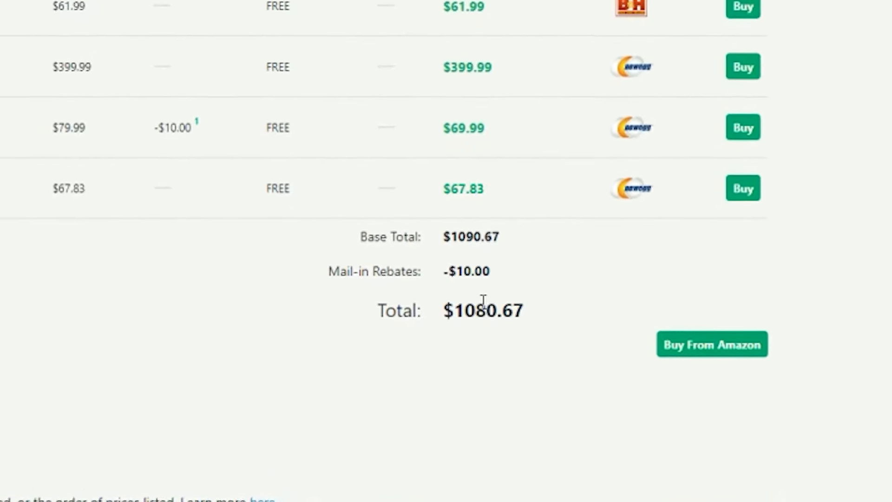
pyautogui.scroll(-3)
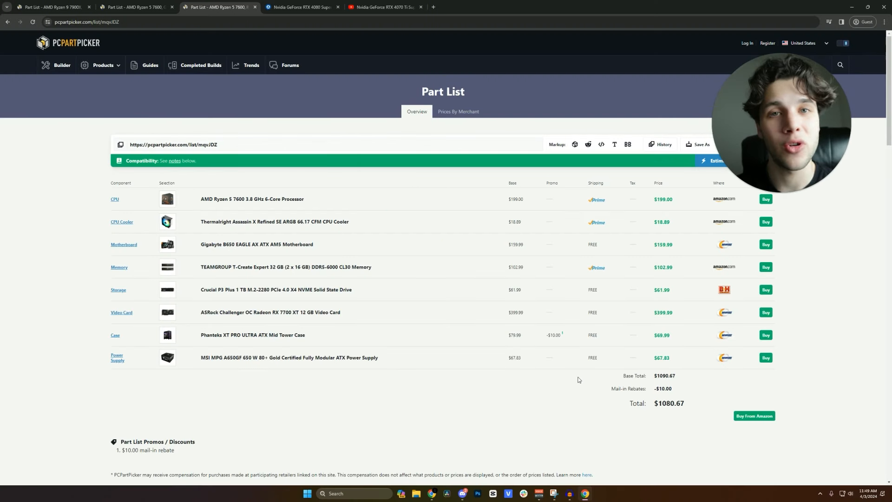
pyautogui.moveTo(375, 330)
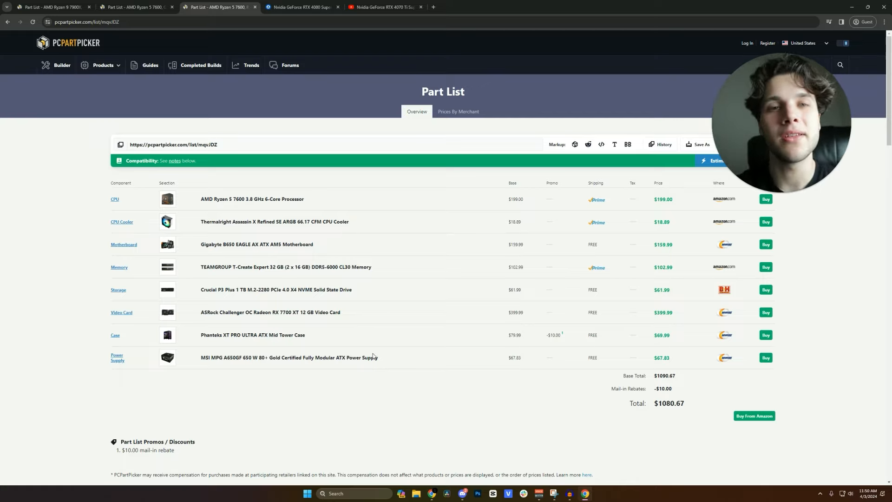
pyautogui.moveTo(248, 373)
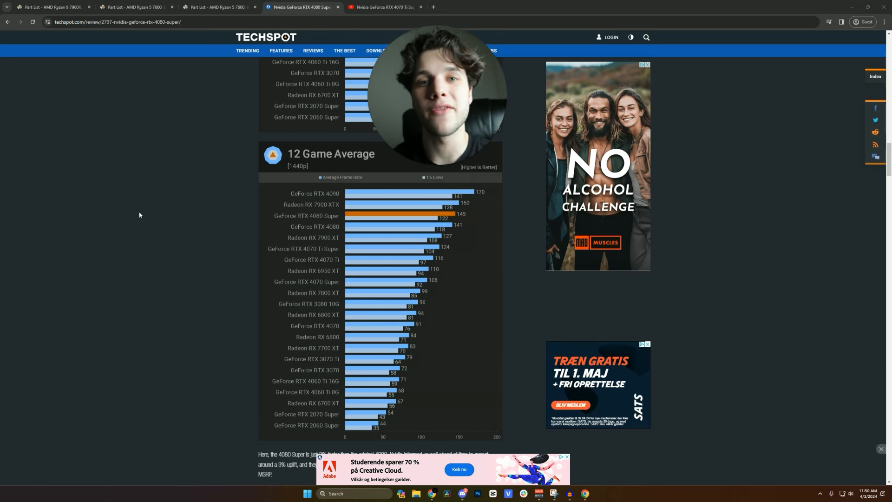
pyautogui.moveTo(289, 185)
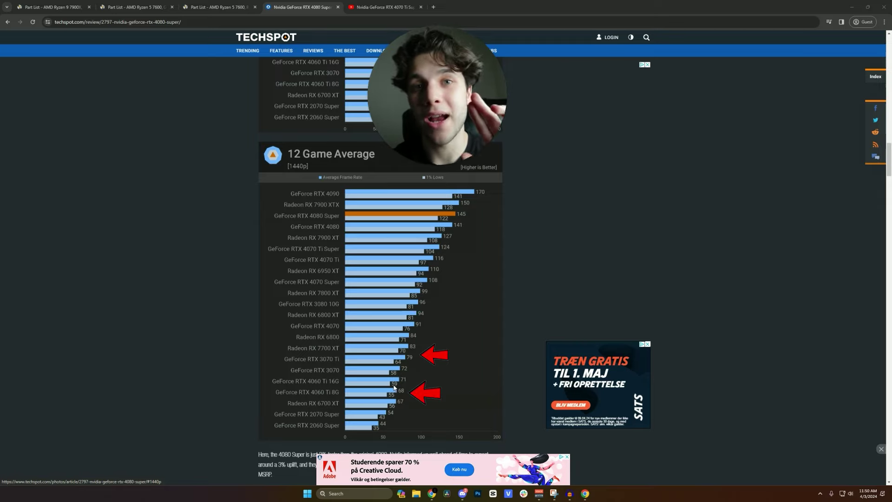
# - View the TechSpot 1080p 12 Game Average chart, then return to the YouTube Hogwarts Legacy chart
pyautogui.scroll(3)
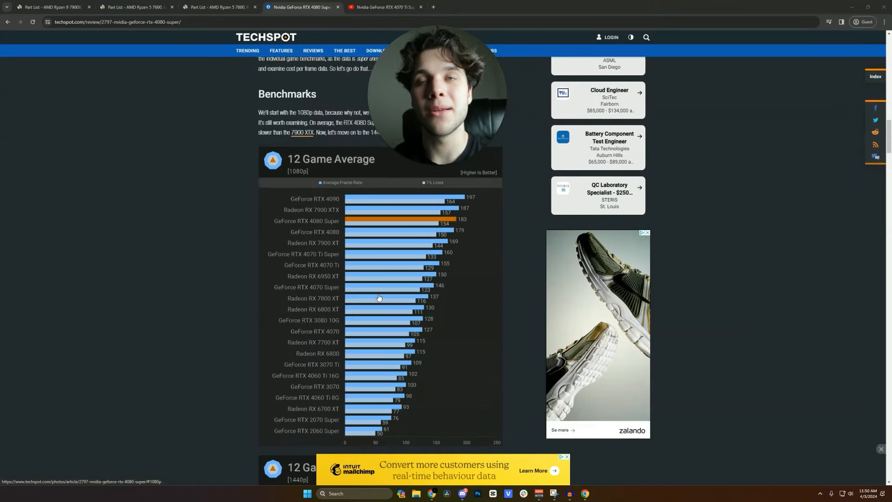
pyautogui.scroll(-3)
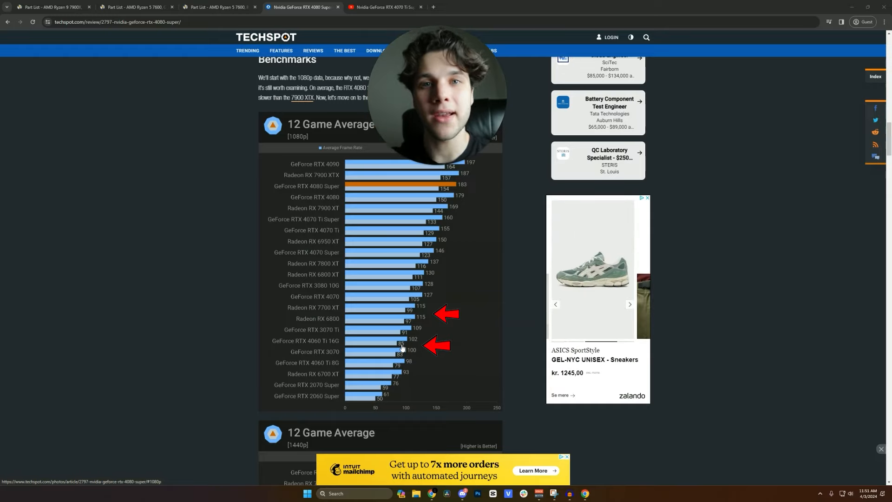
pyautogui.click(629, 303)
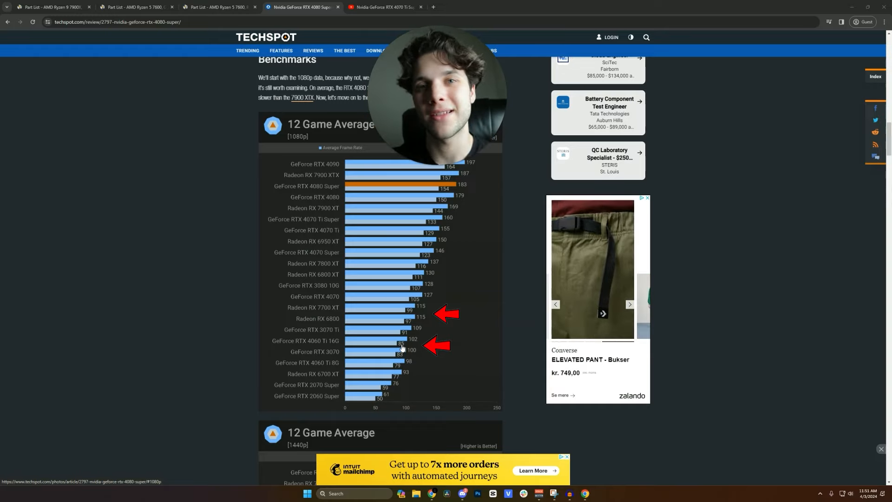
pyautogui.click(385, 7)
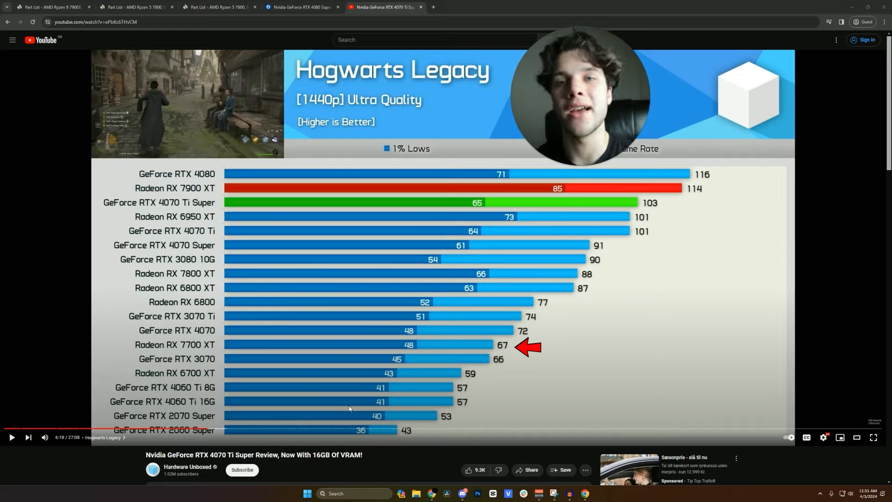
pyautogui.moveTo(369, 407)
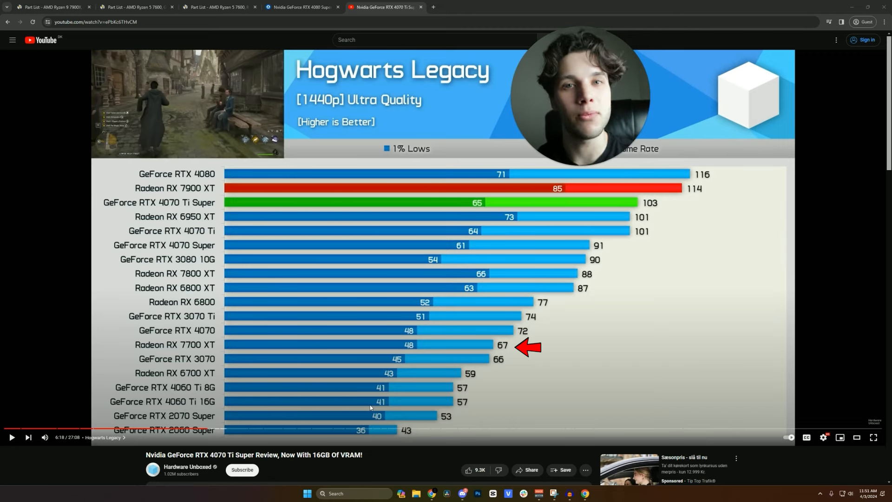
# - Seek the review to the Cyberpunk 2077 1440p chart and return to the $1502.83 list
pyautogui.click(192, 428)
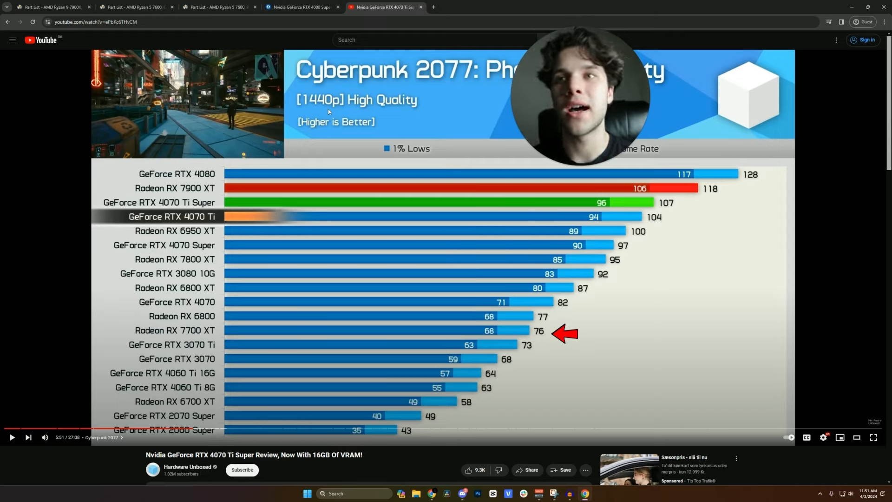
pyautogui.moveTo(344, 379)
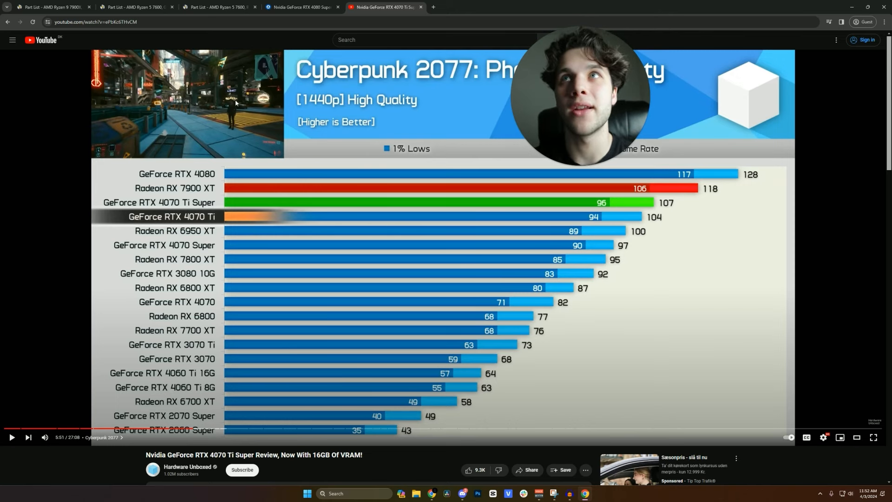
pyautogui.click(135, 7)
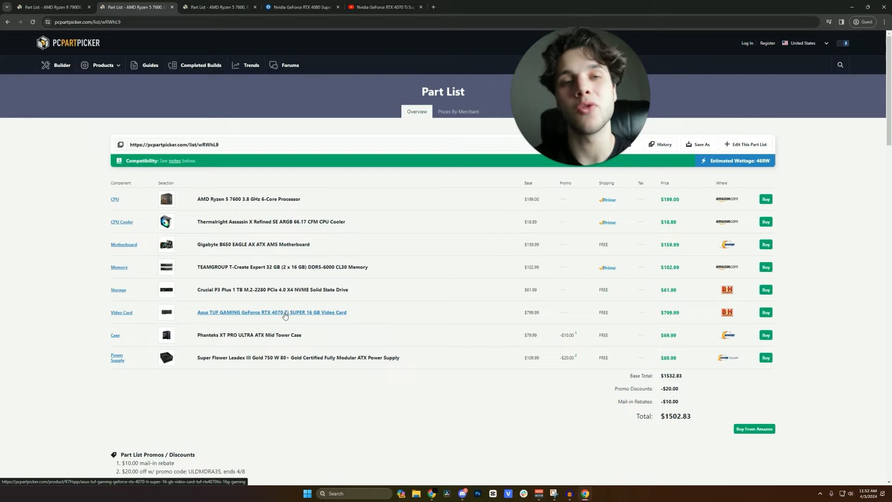
pyautogui.moveTo(715, 418)
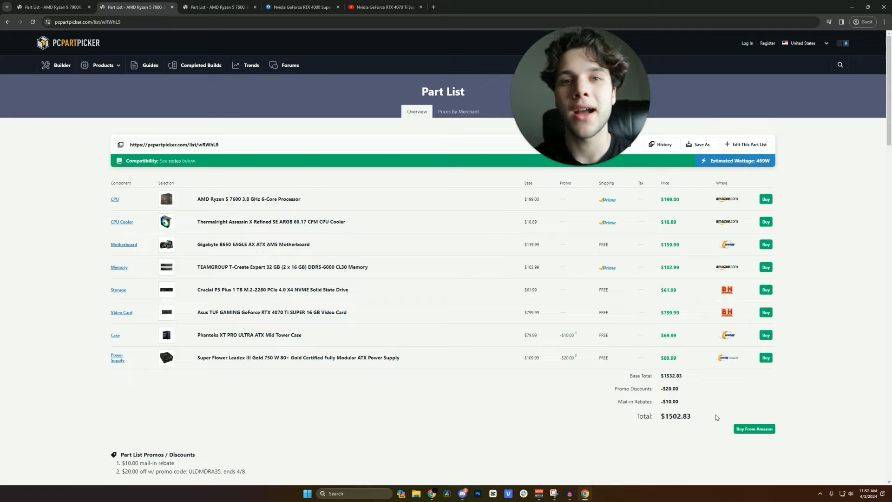
pyautogui.moveTo(352, 330)
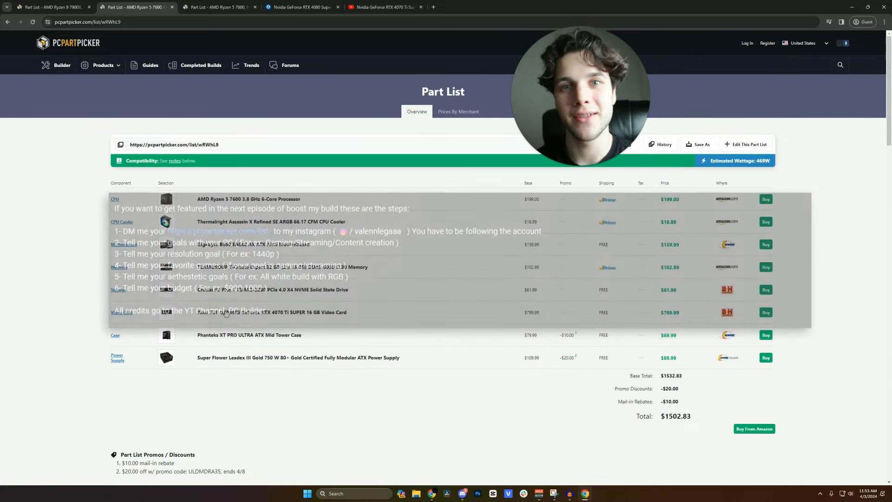
pyautogui.click(19, 210)
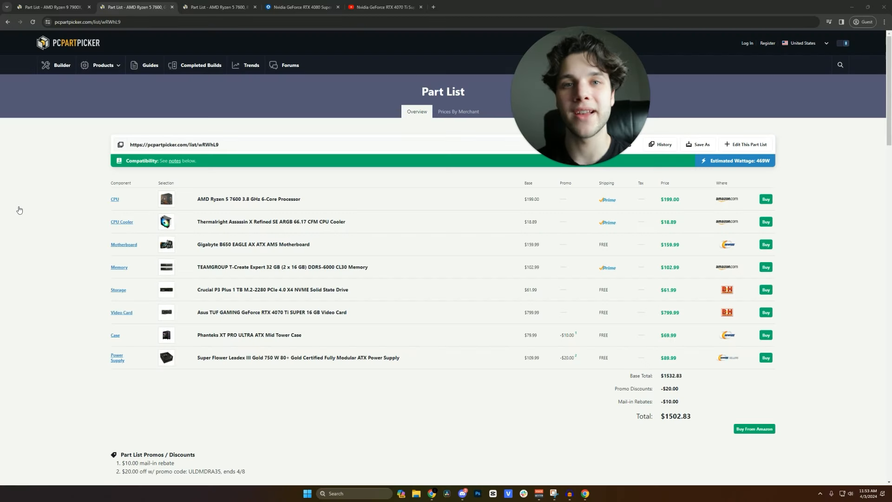
pyautogui.moveTo(6, 245)
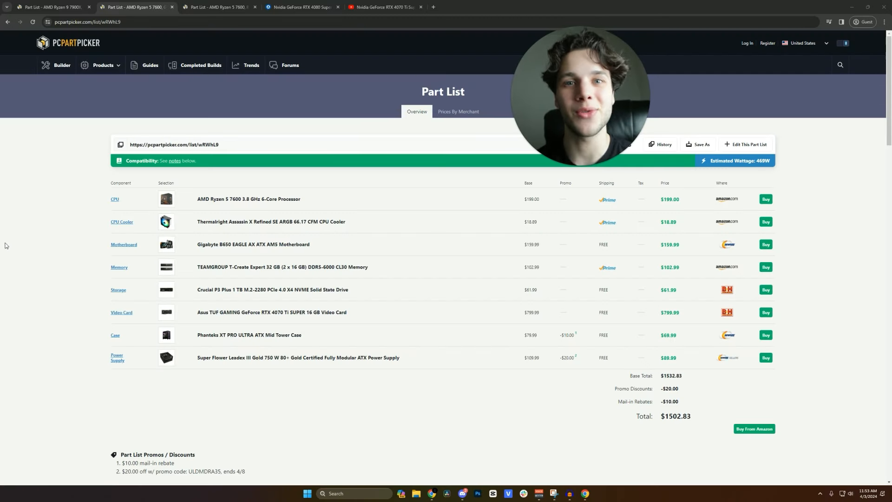